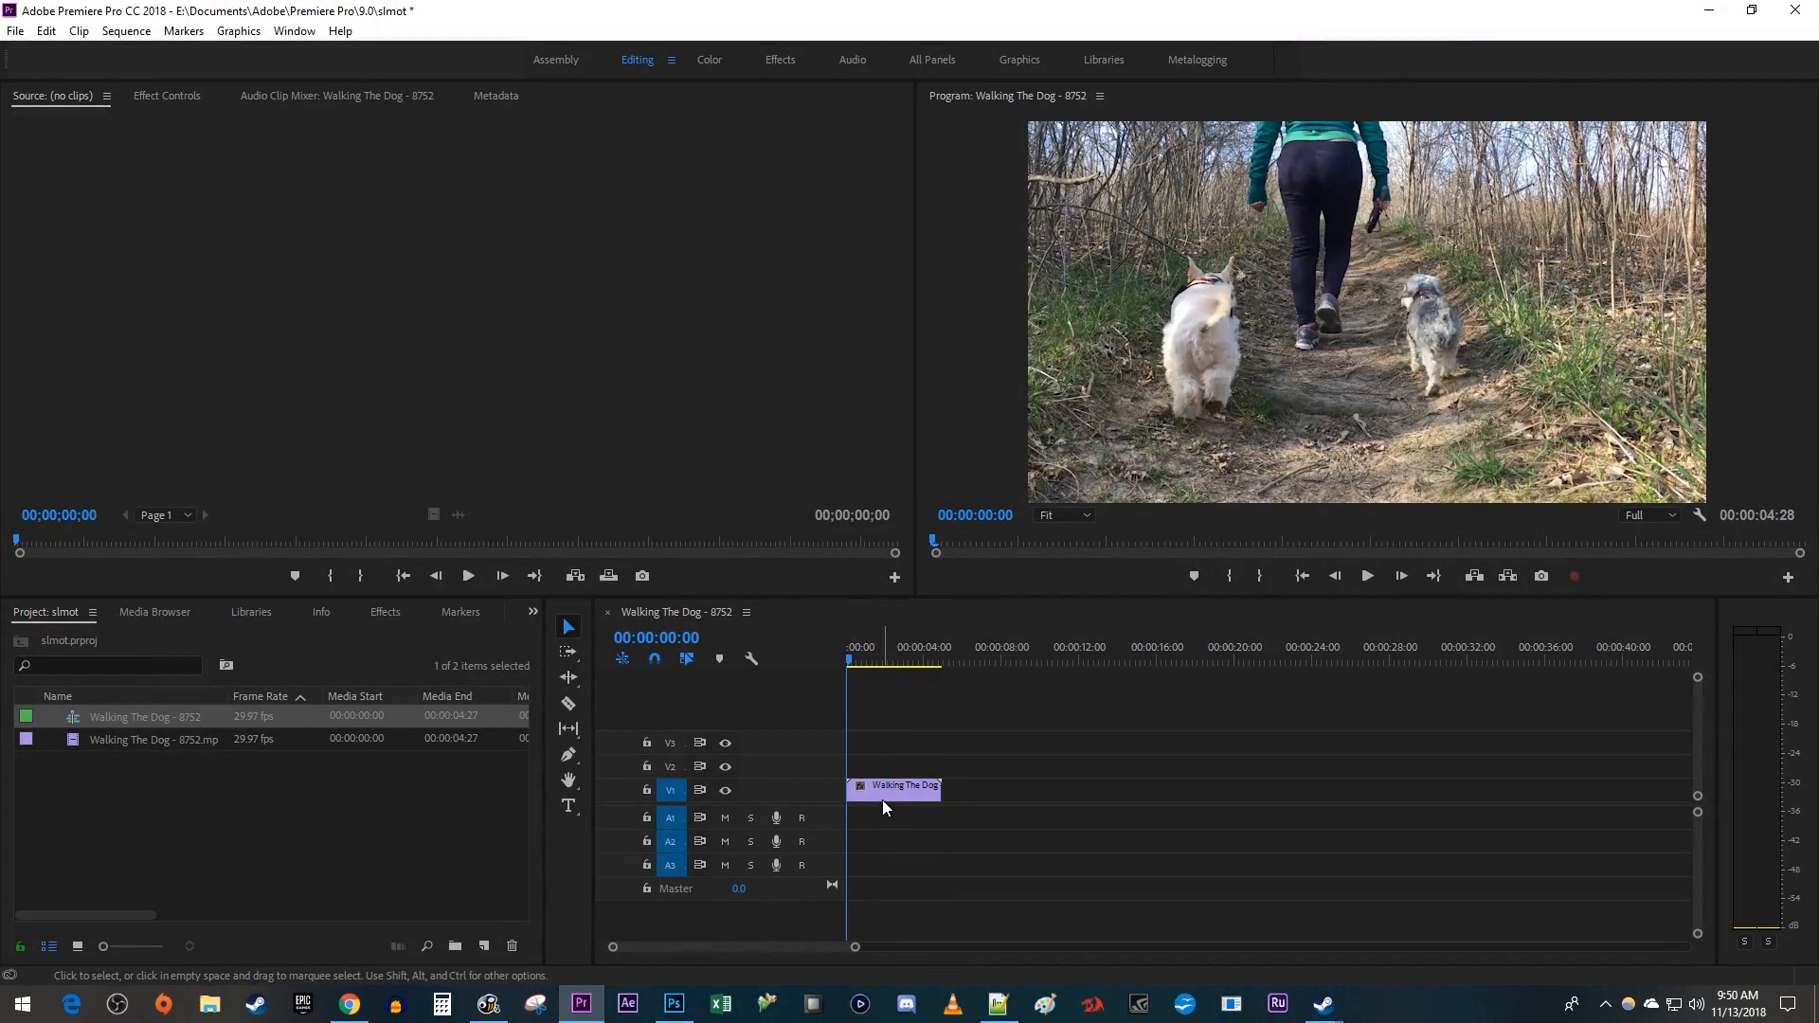
# Set the dog-walking clip's speed to 25% in Speed/Duration, stretching it to about 19 seconds.
pyautogui.rightClick(893, 785)
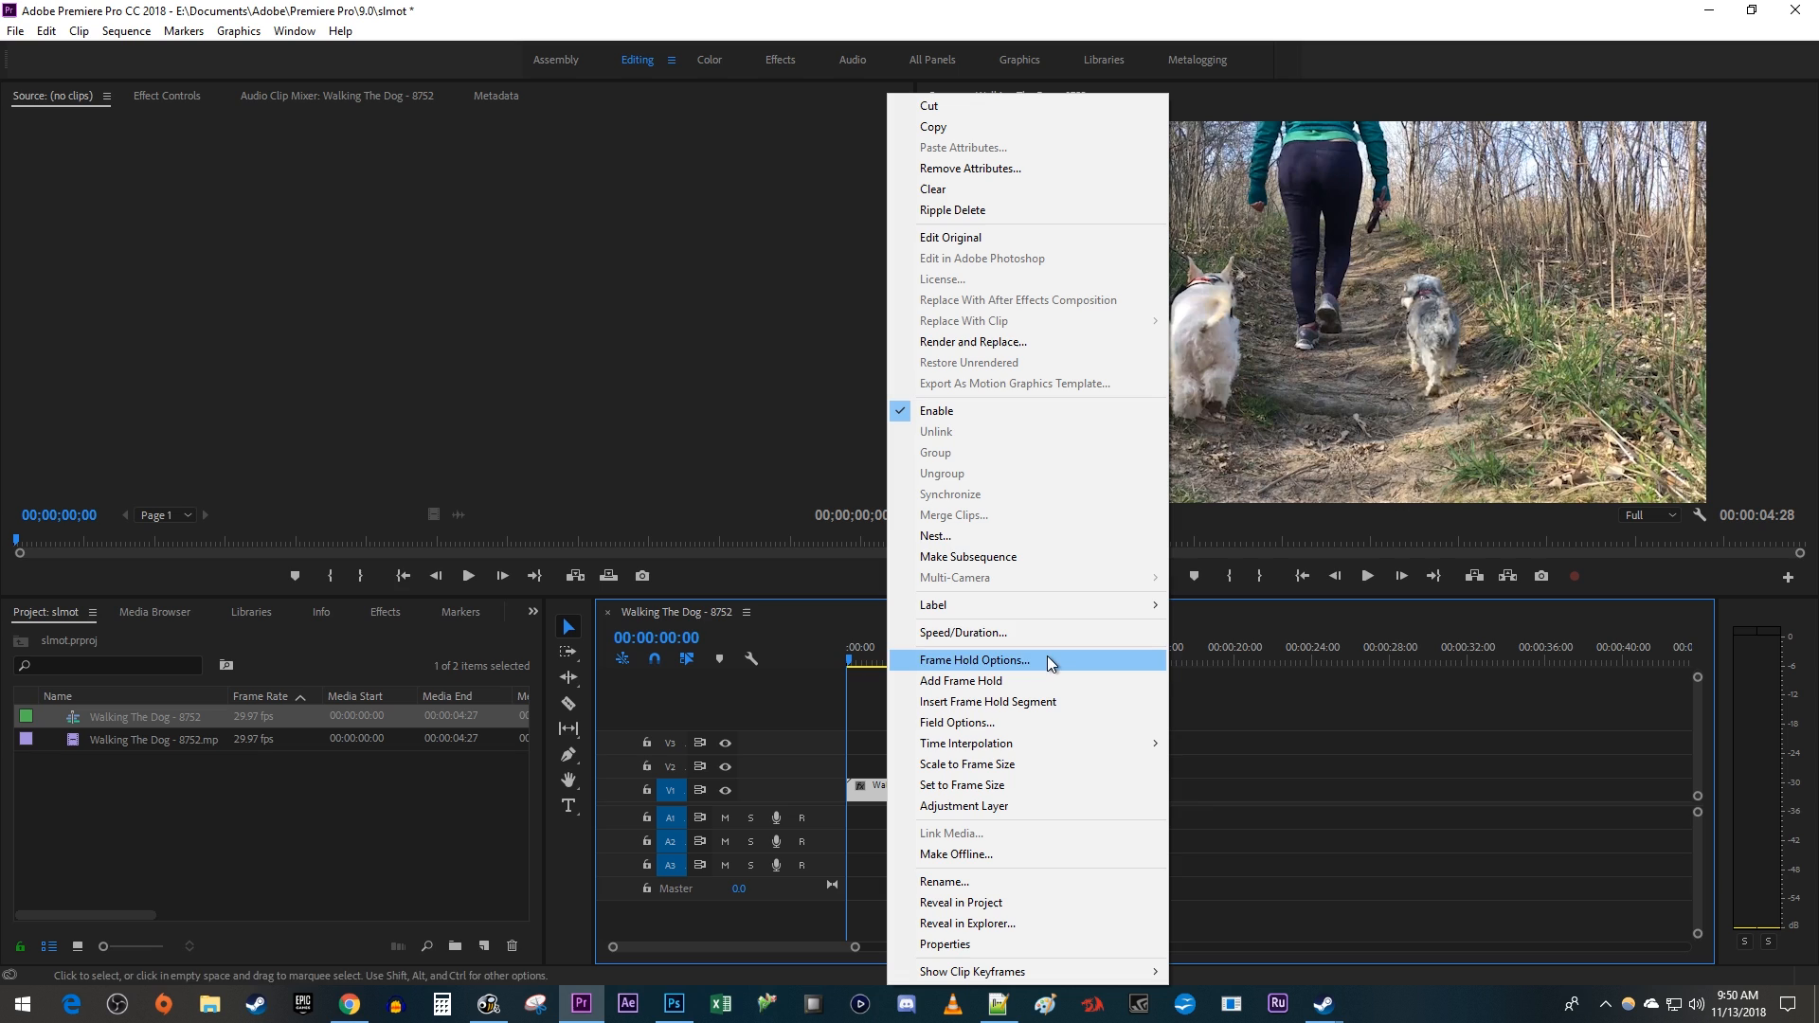
pyautogui.click(961, 632)
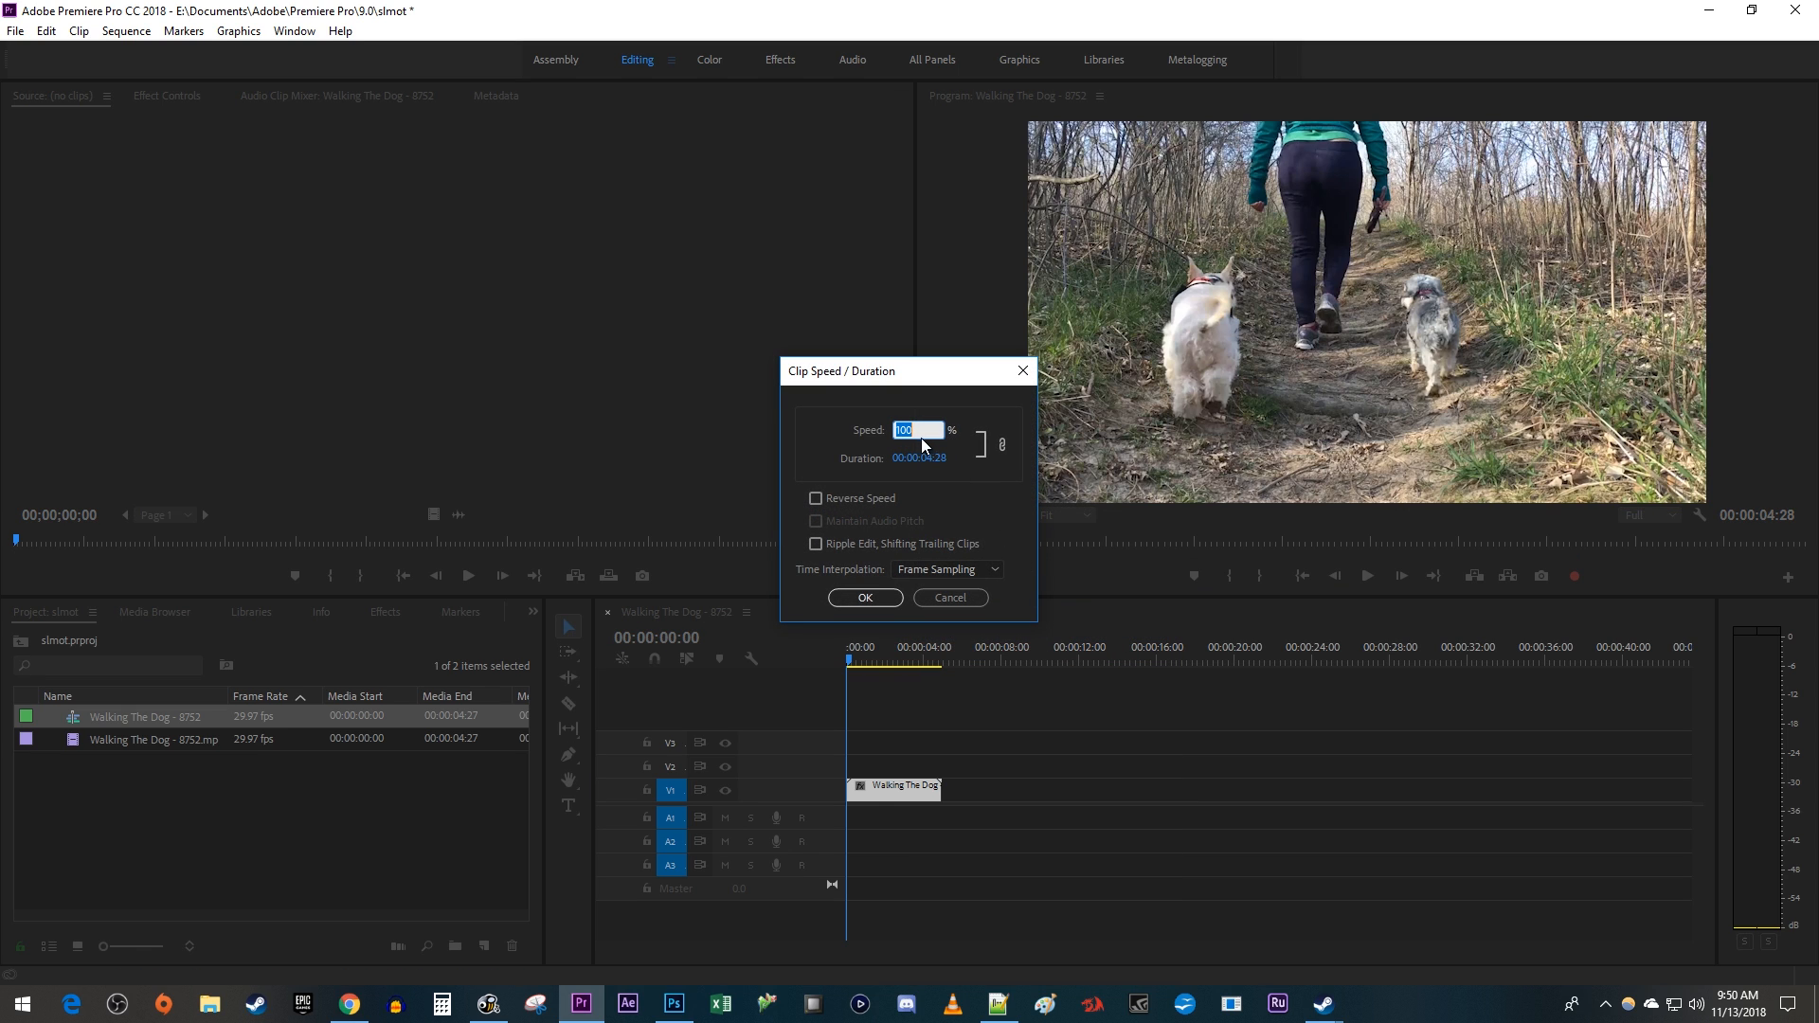
pyautogui.write('2')
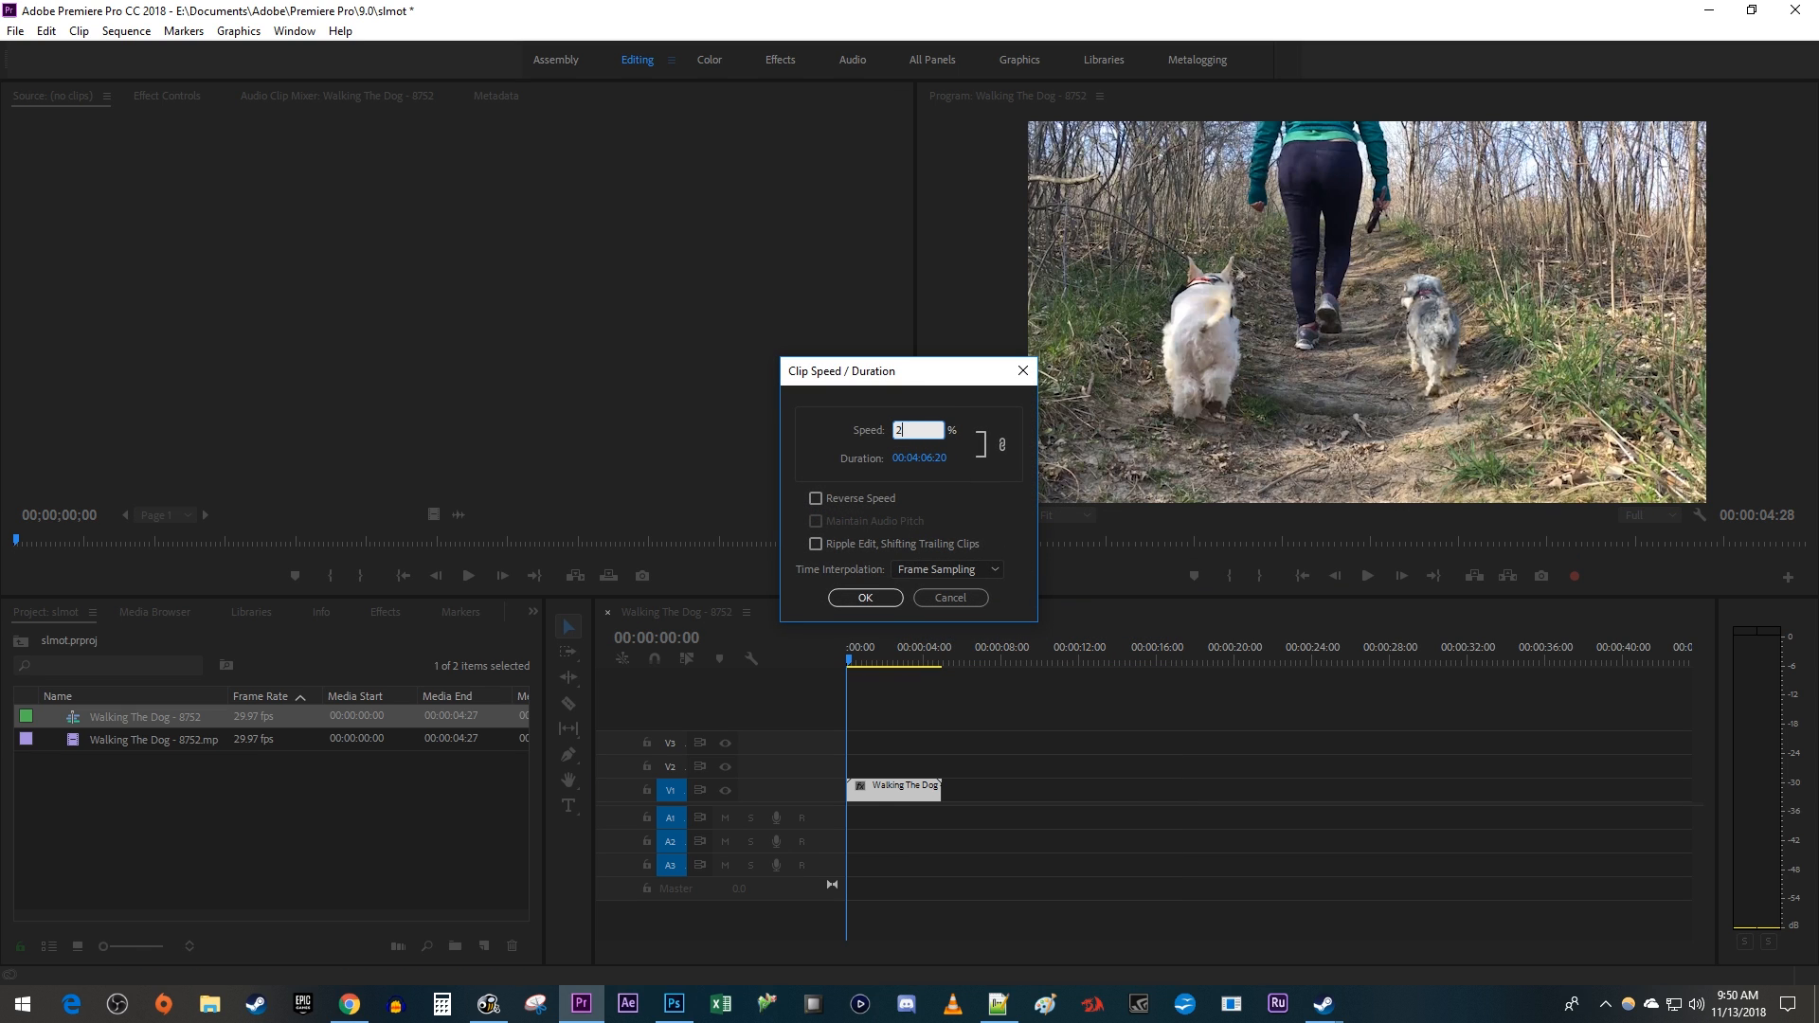
pyautogui.write('5')
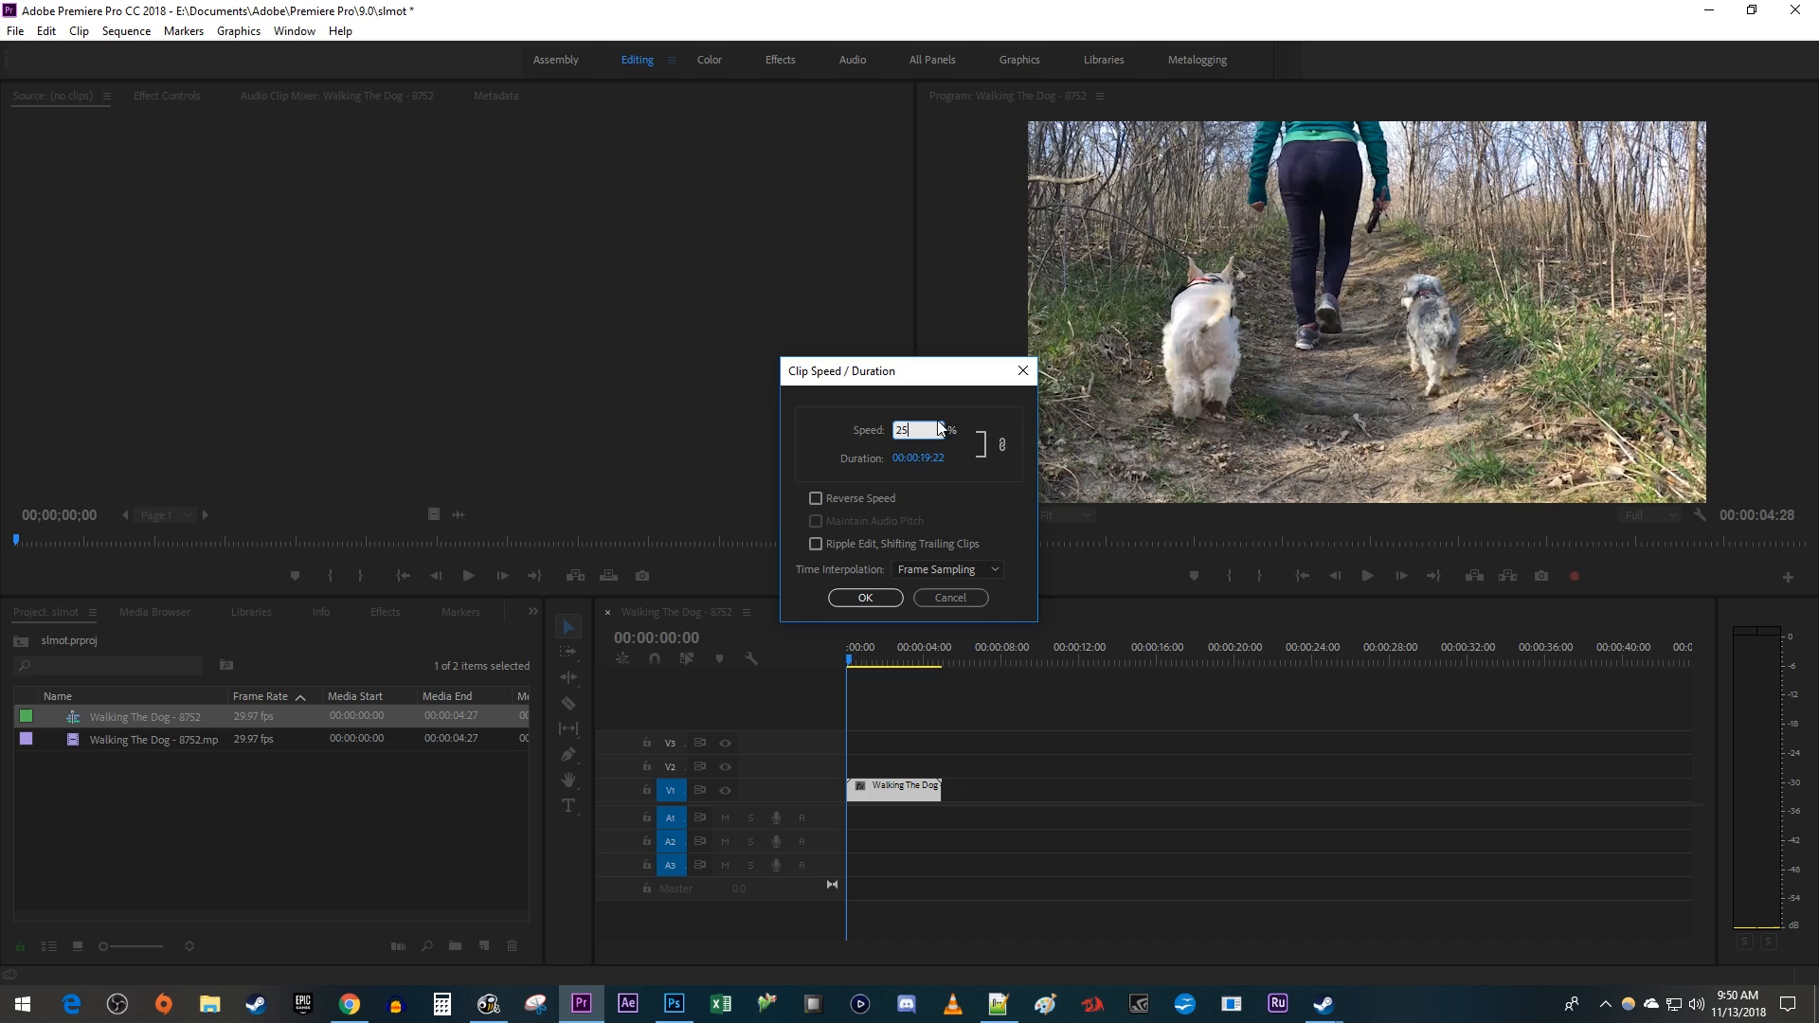
pyautogui.click(864, 598)
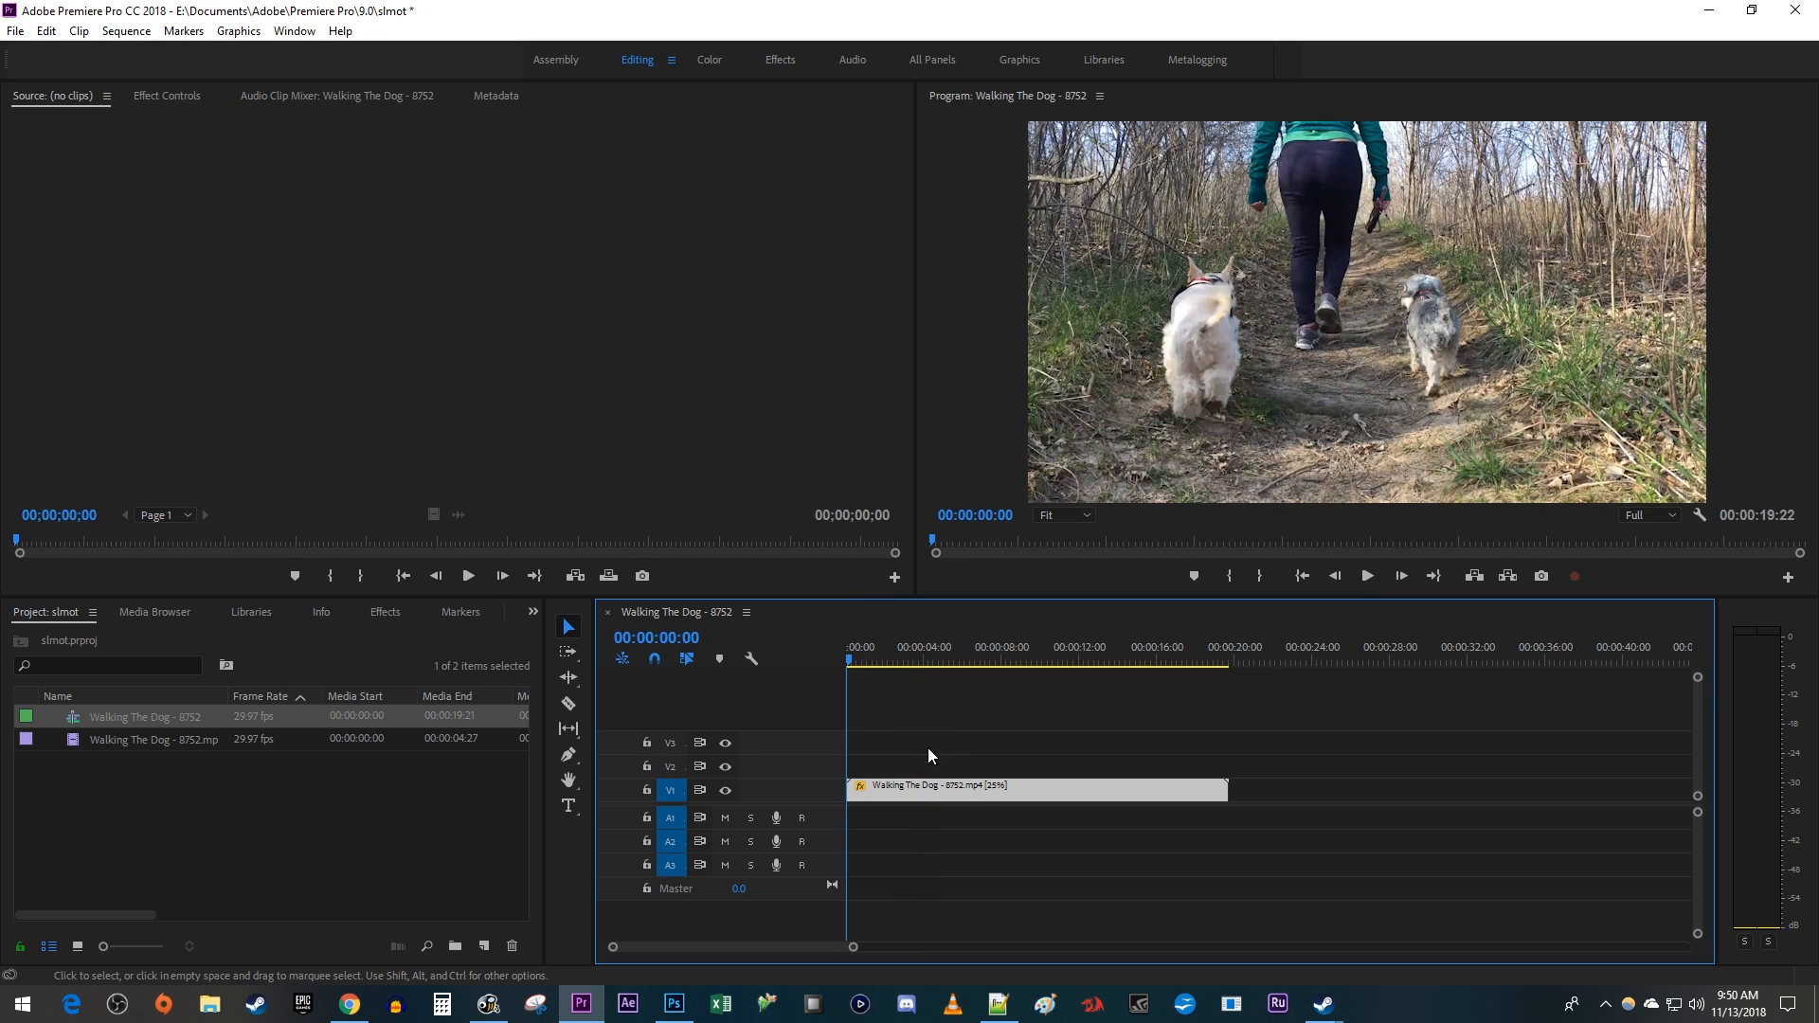
# Set the slowed clip's Time Interpolation to Optical Flow and stop the preview playback.
pyautogui.rightClick(1034, 788)
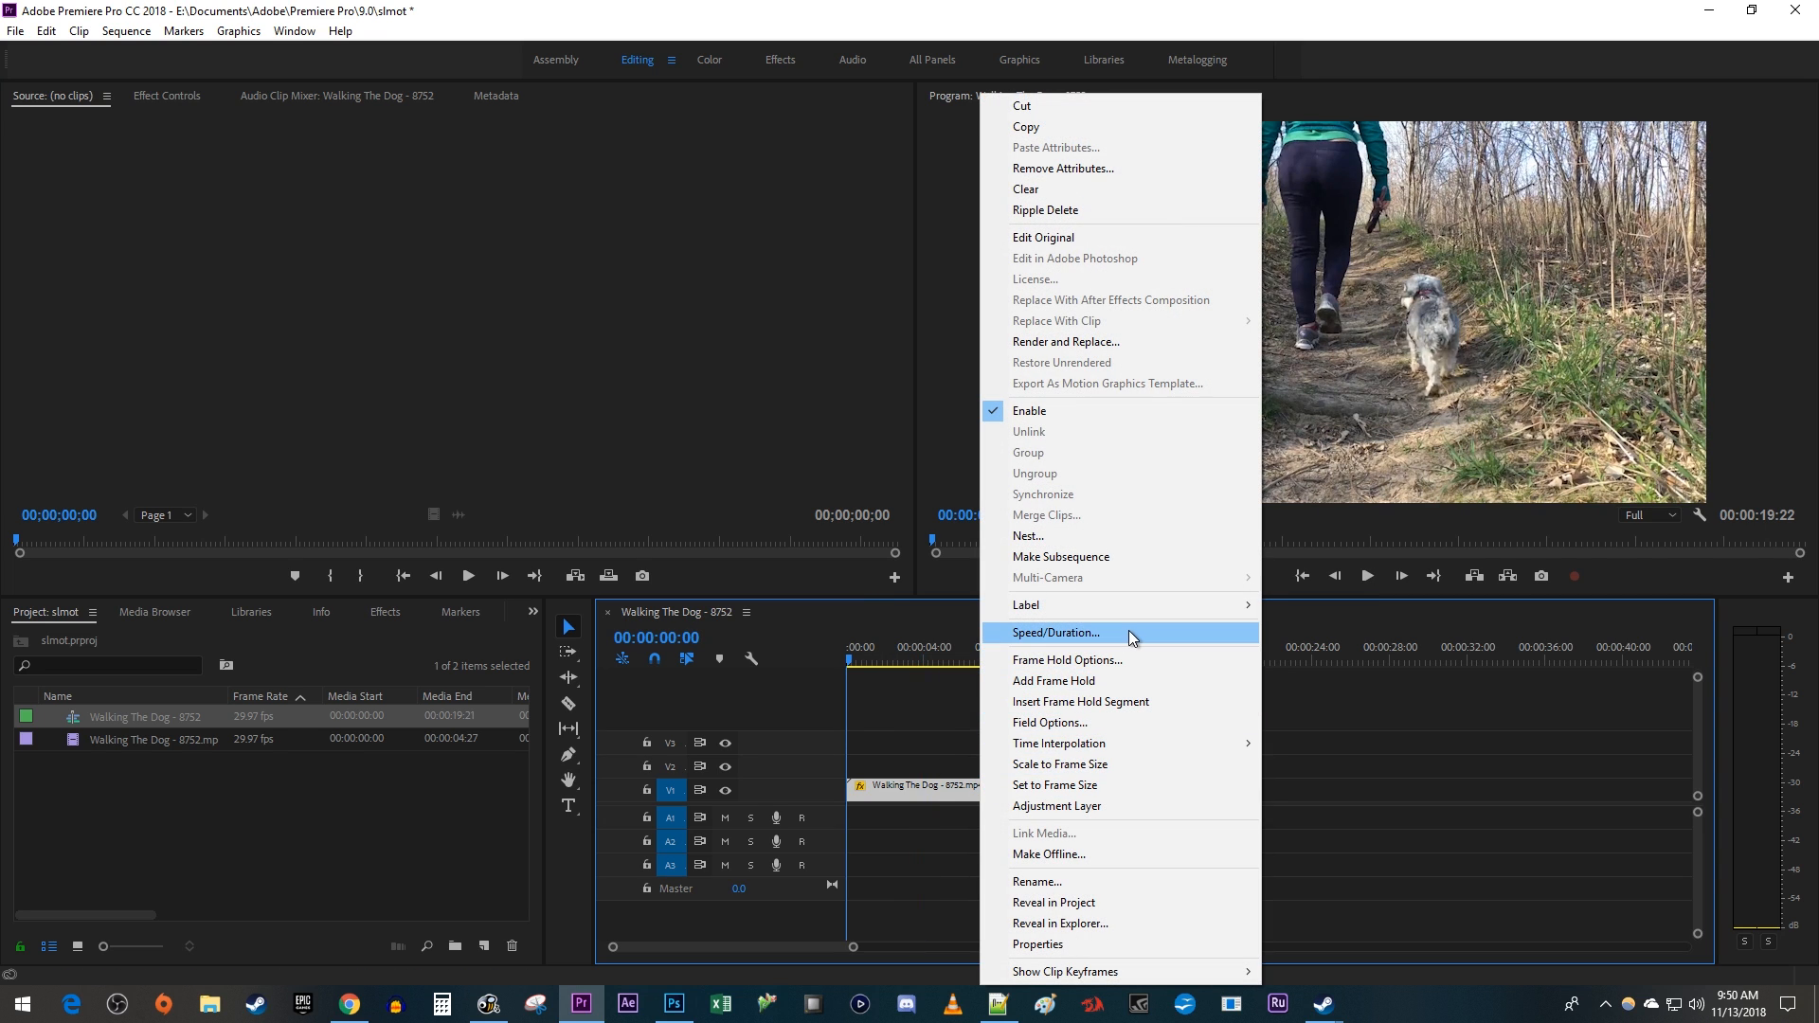
pyautogui.click(1056, 632)
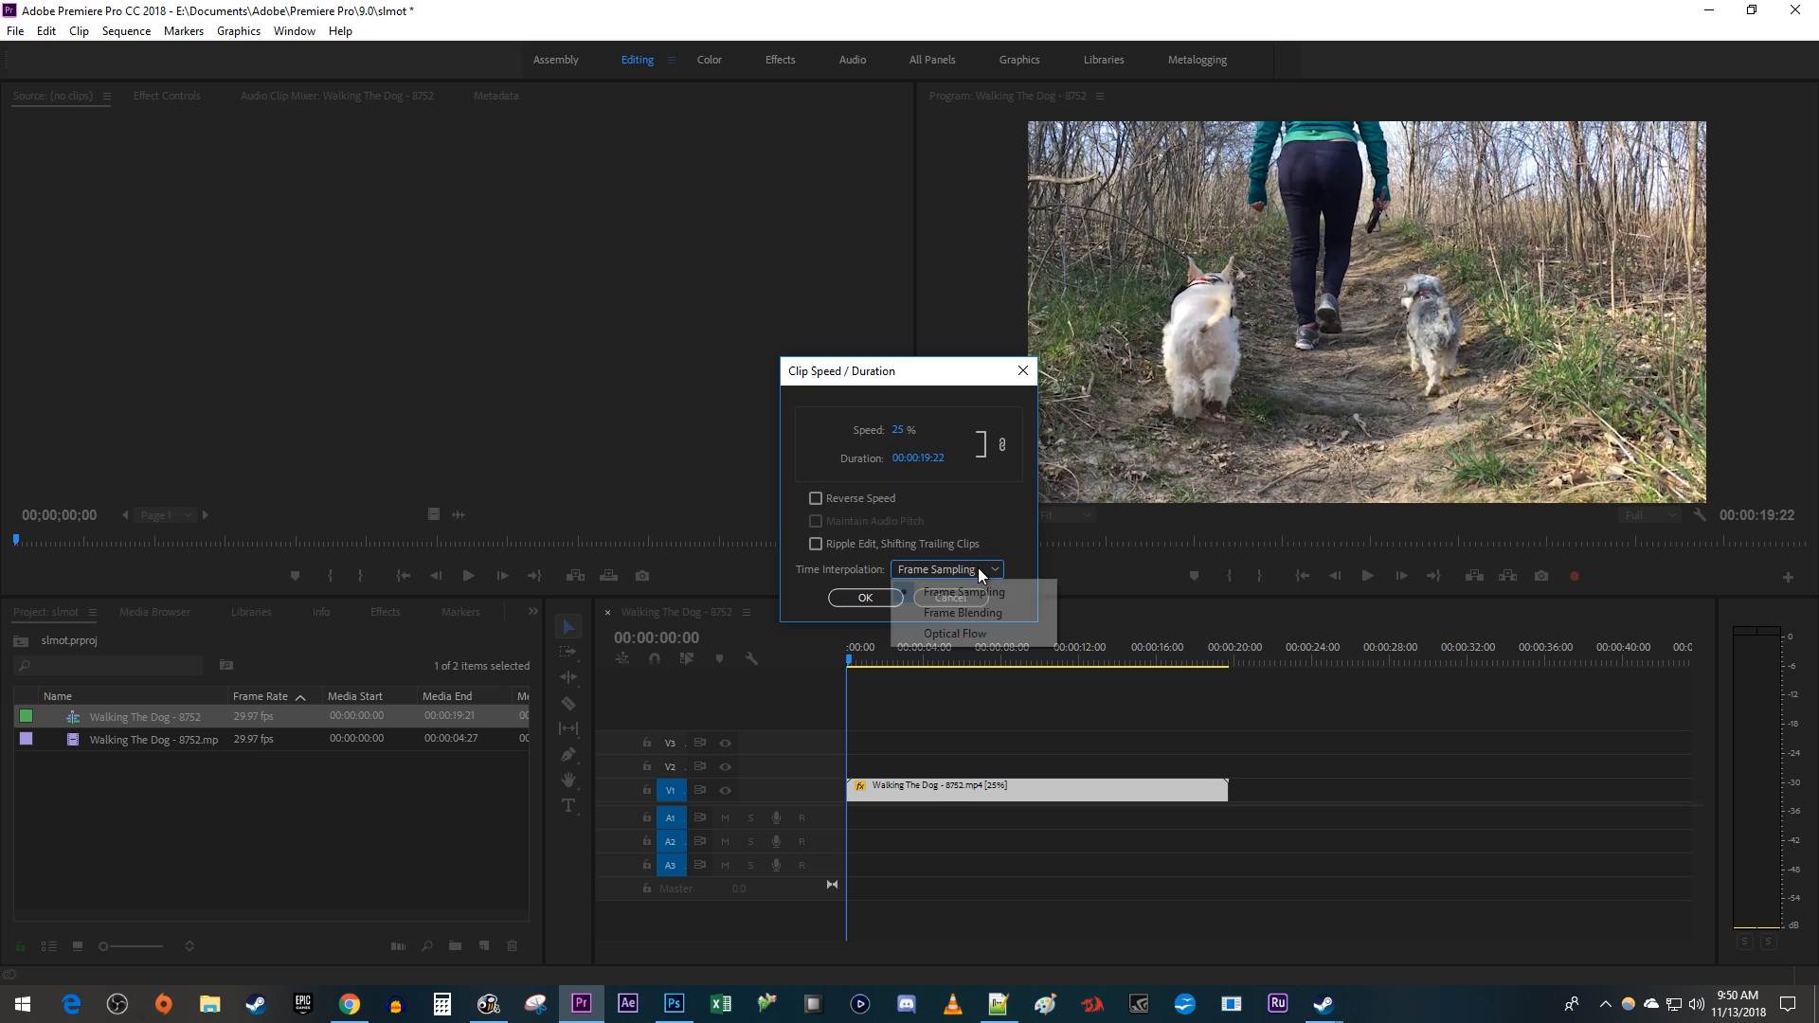
pyautogui.click(955, 631)
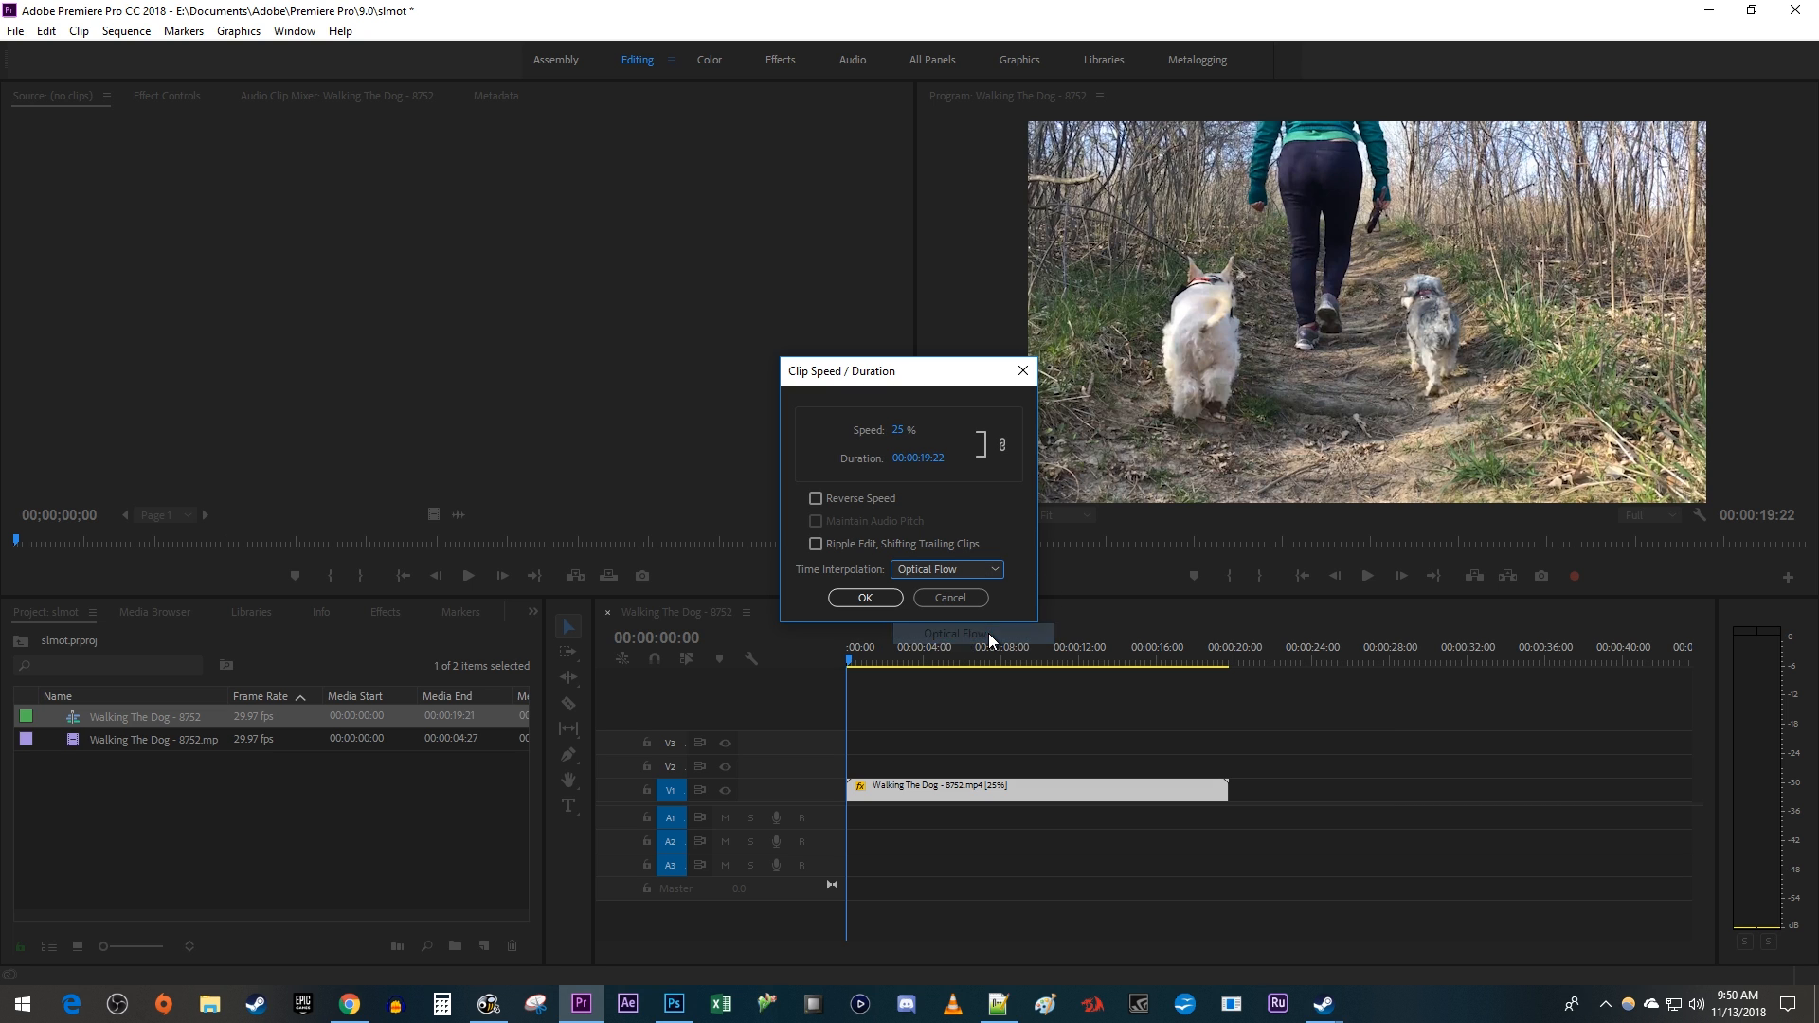
pyautogui.click(863, 598)
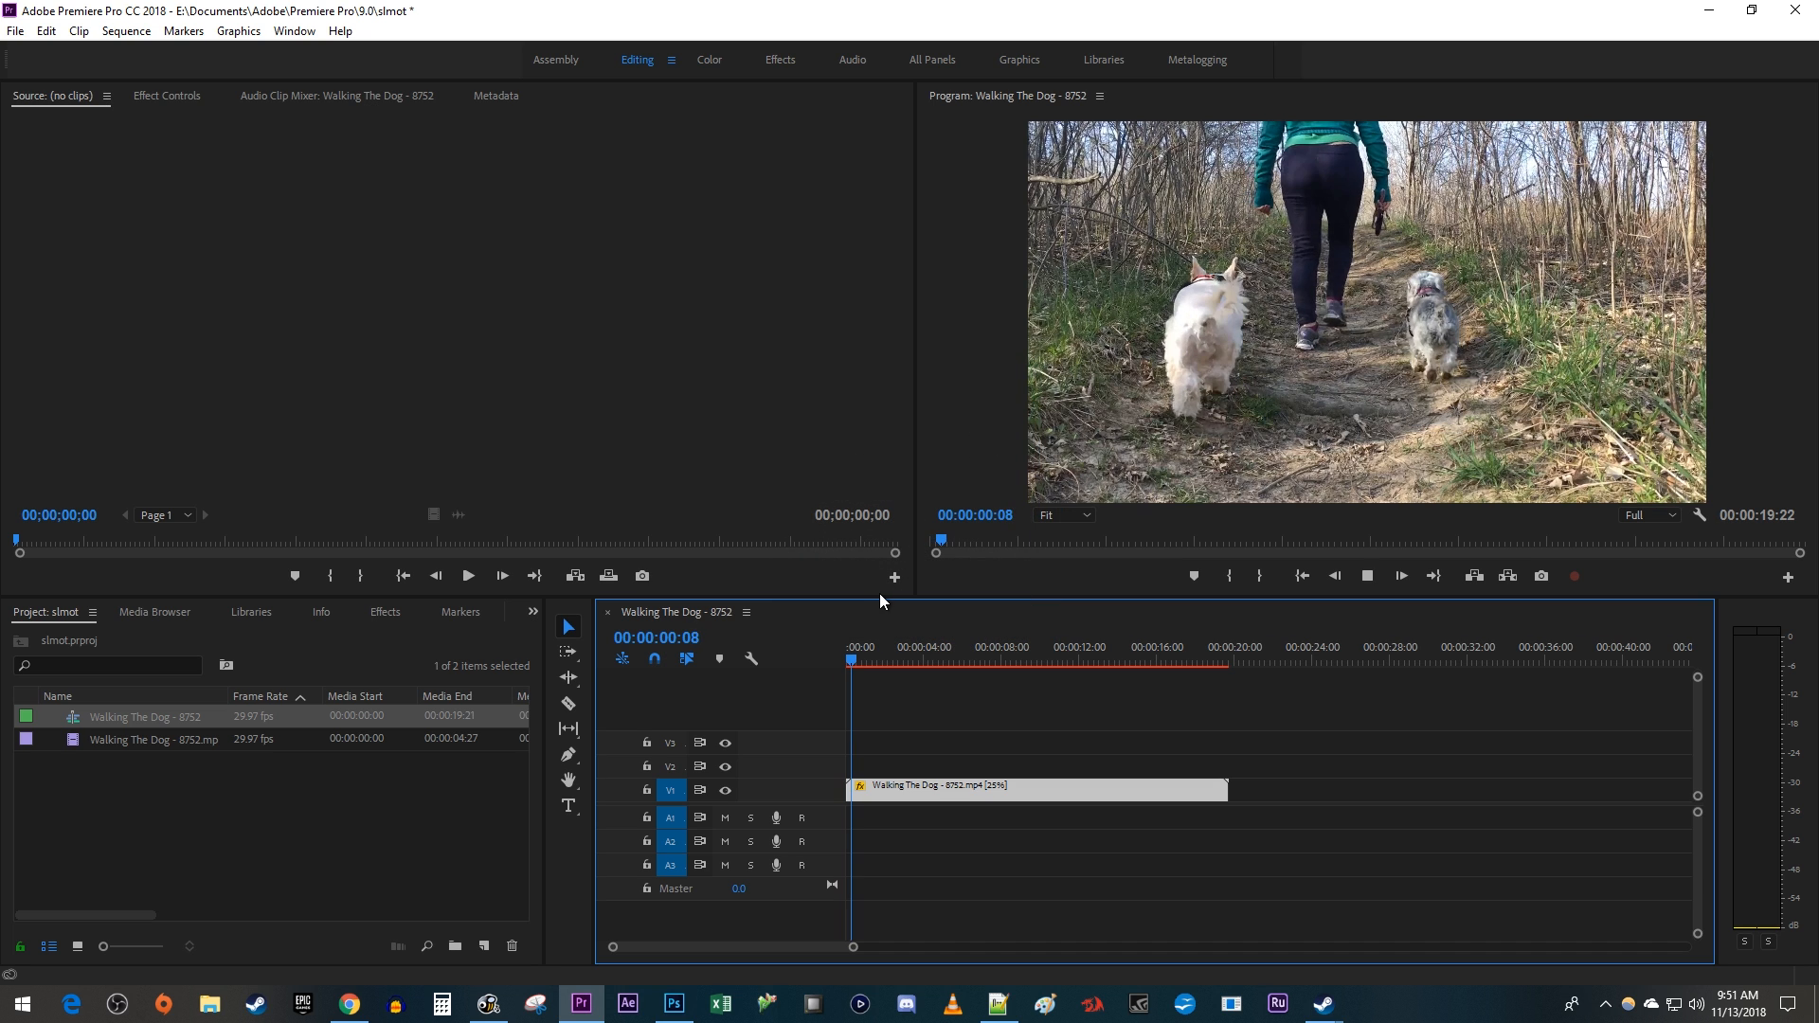
pyautogui.click(886, 661)
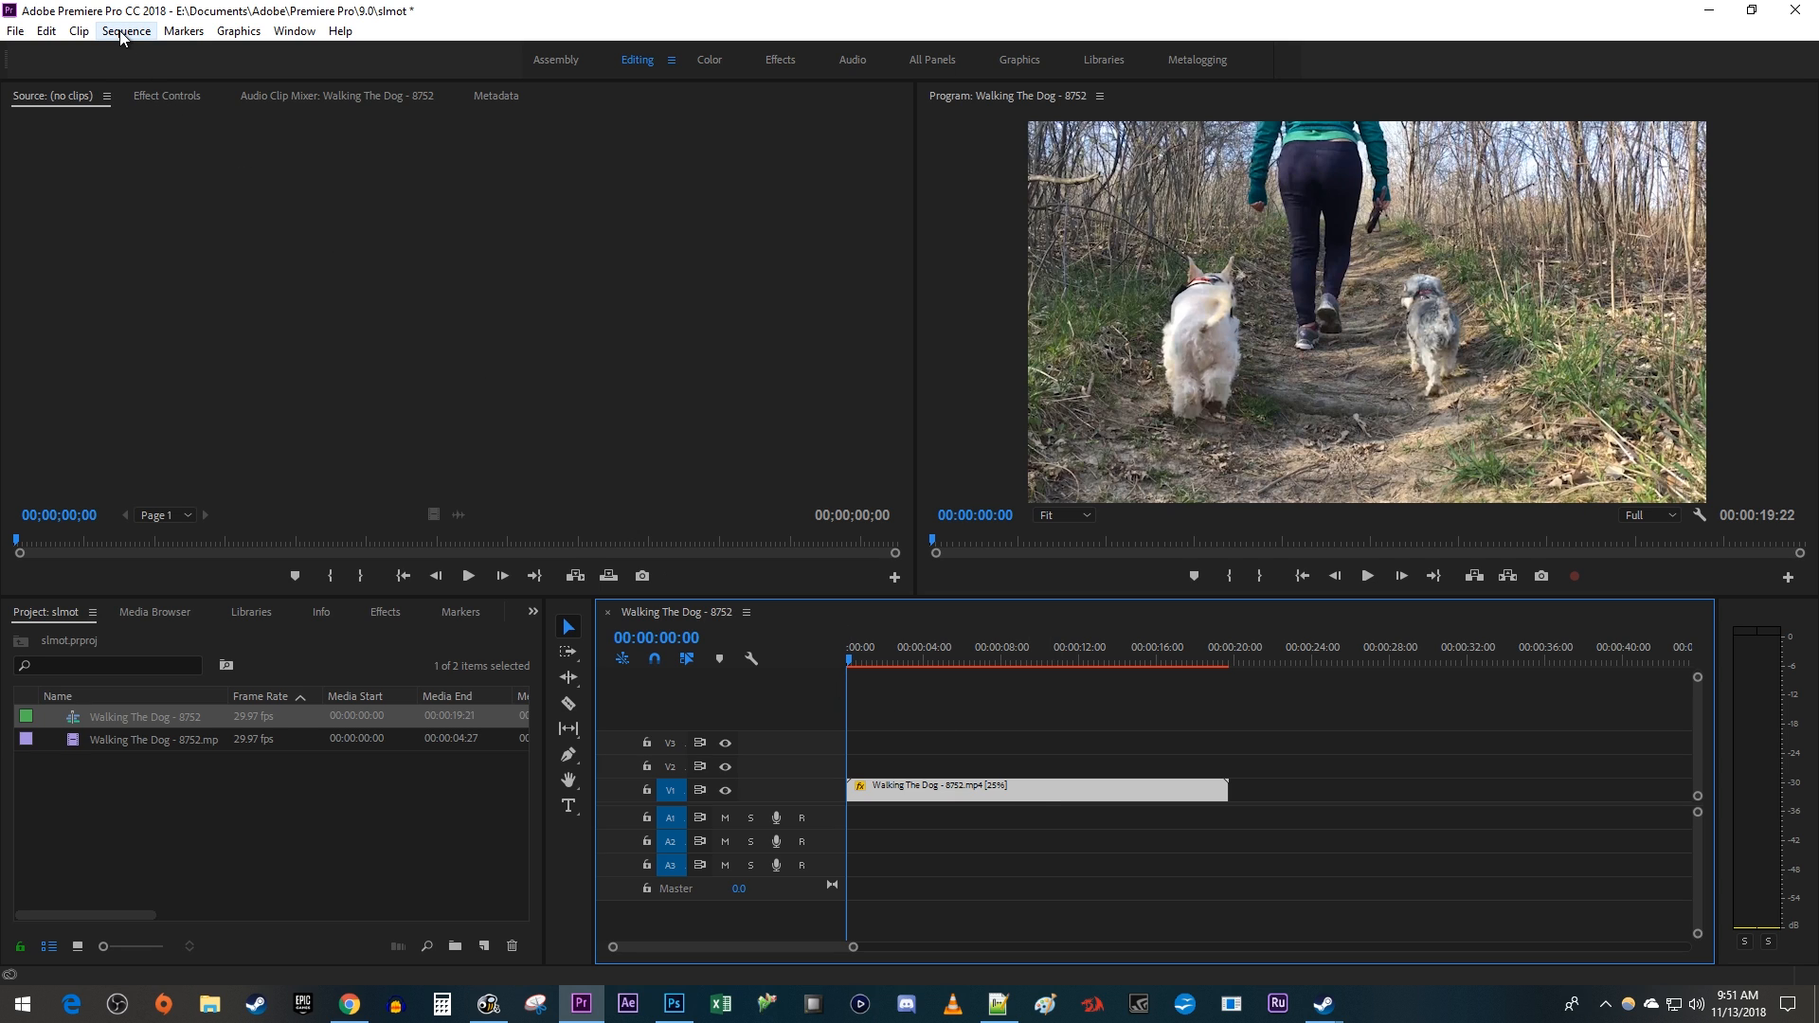
# Run Sequence > Render Selection to render the slowed optical-flow clip.
pyautogui.click(126, 30)
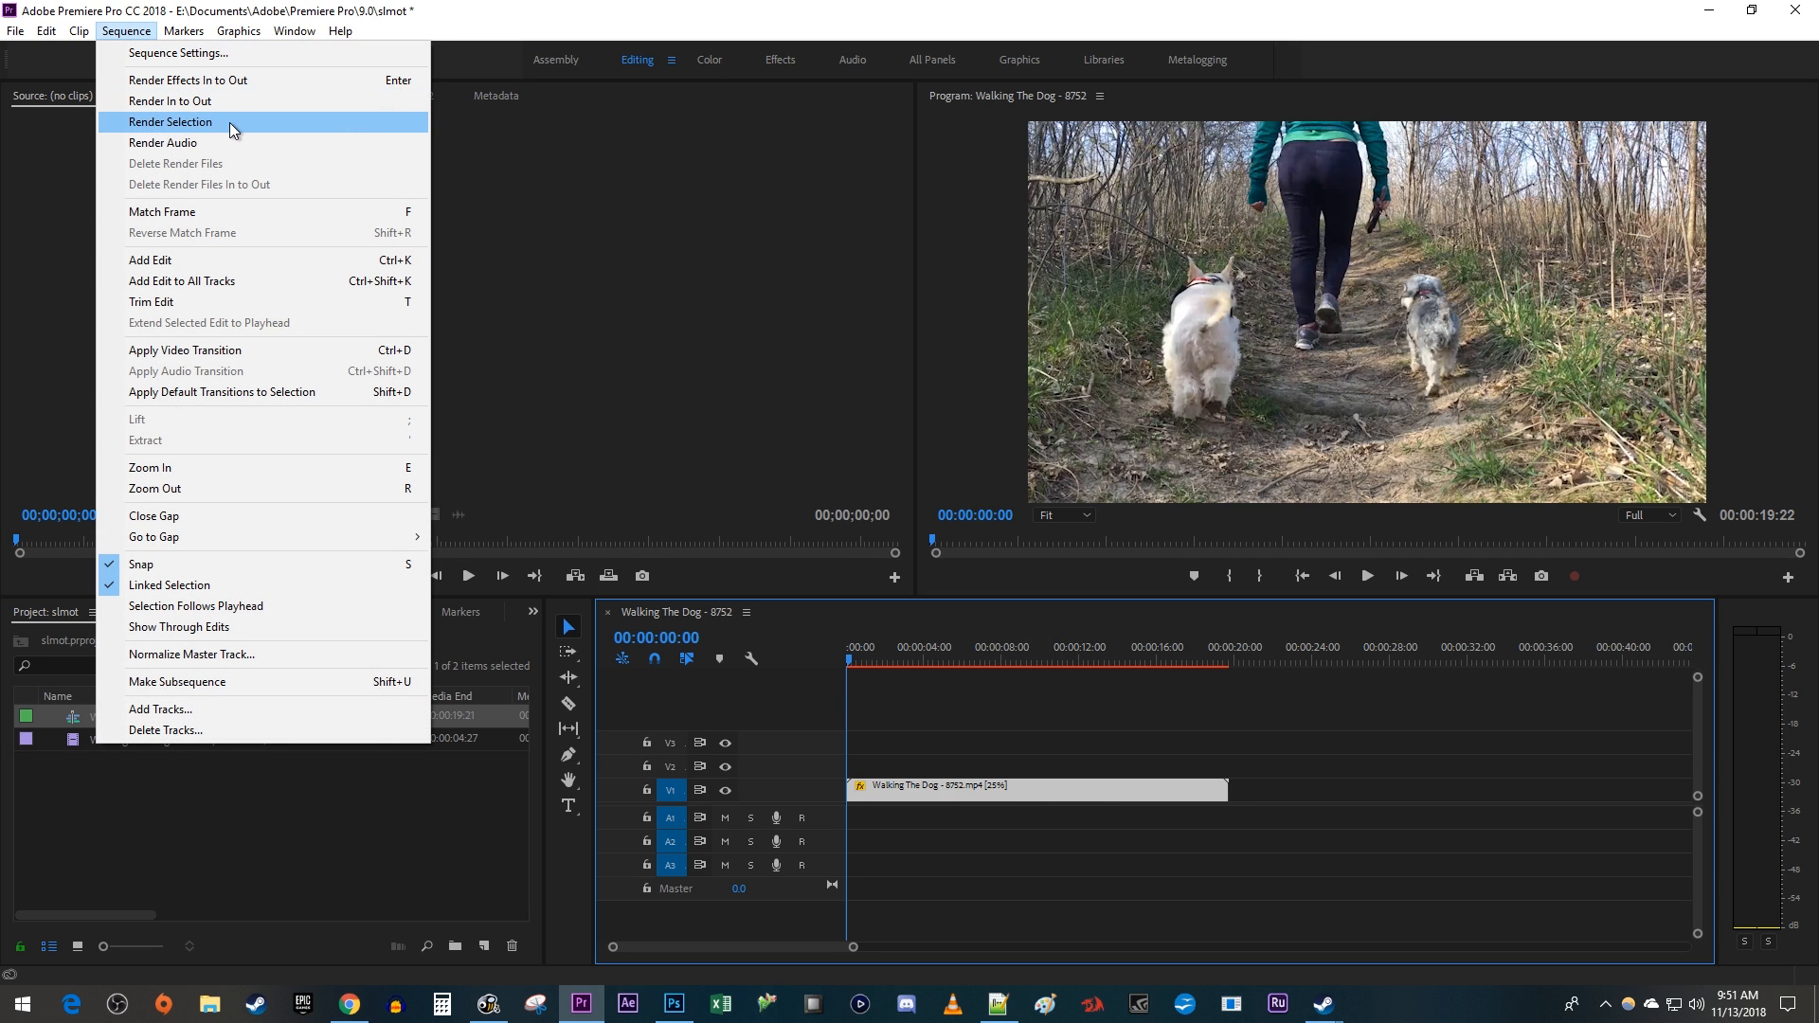
pyautogui.click(171, 123)
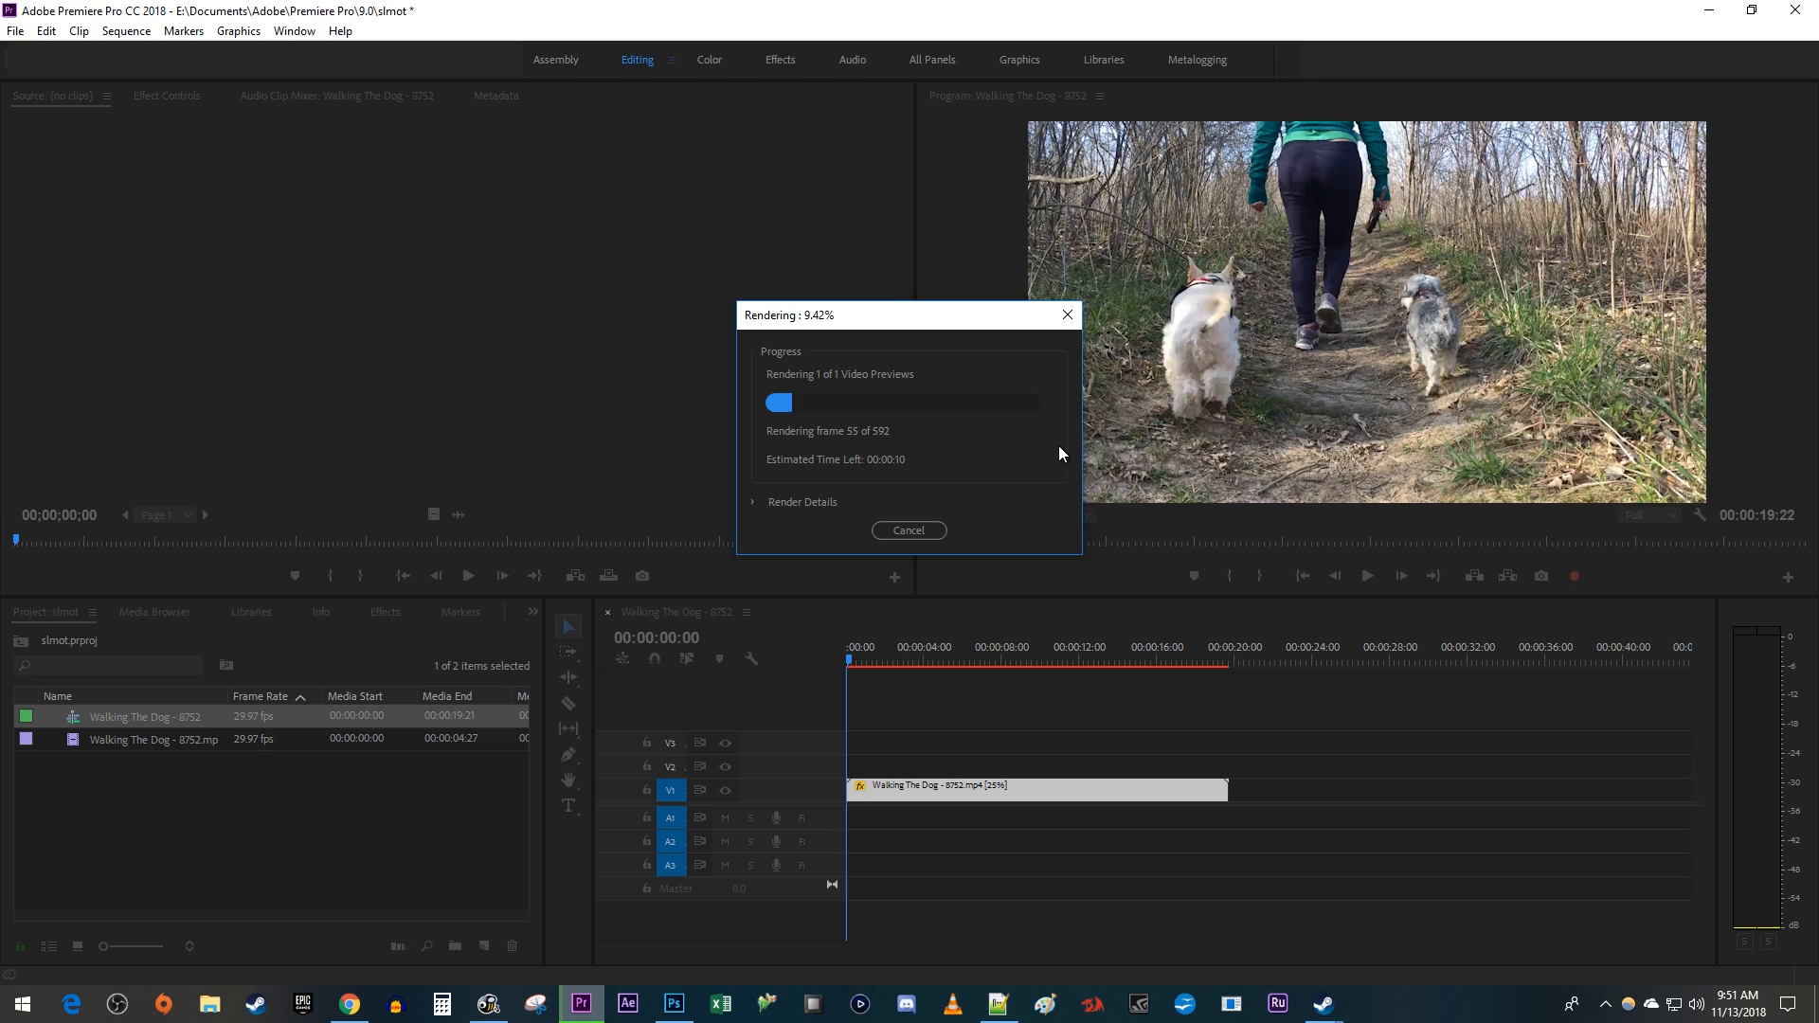